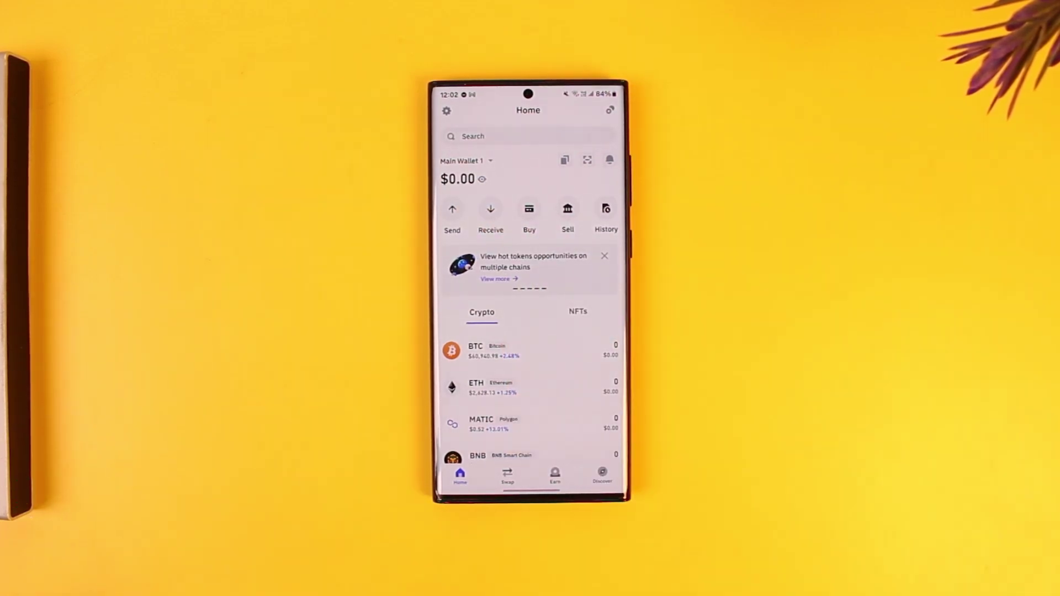
Show the wallet's transaction history with the Networks filter list displayed over it
{"action": "left_click", "coordinate": [605, 209]}
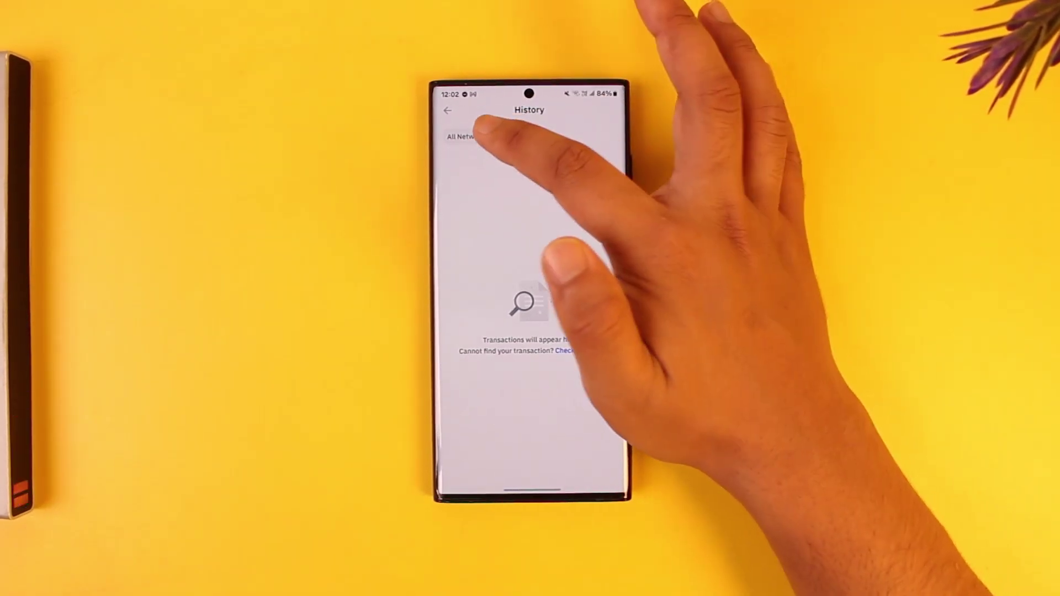
{"action": "left_click", "coordinate": [463, 146]}
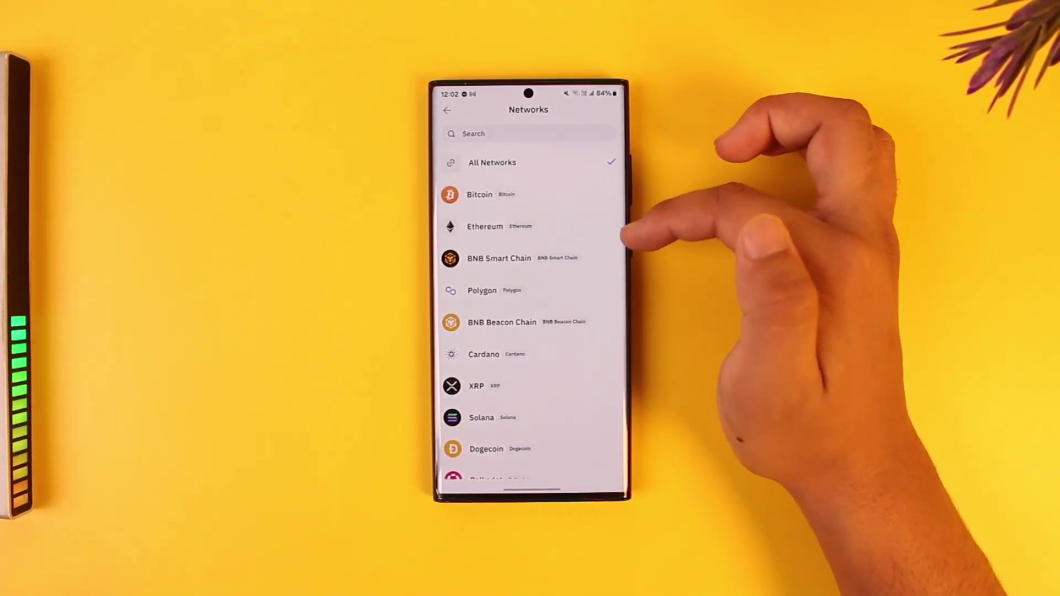